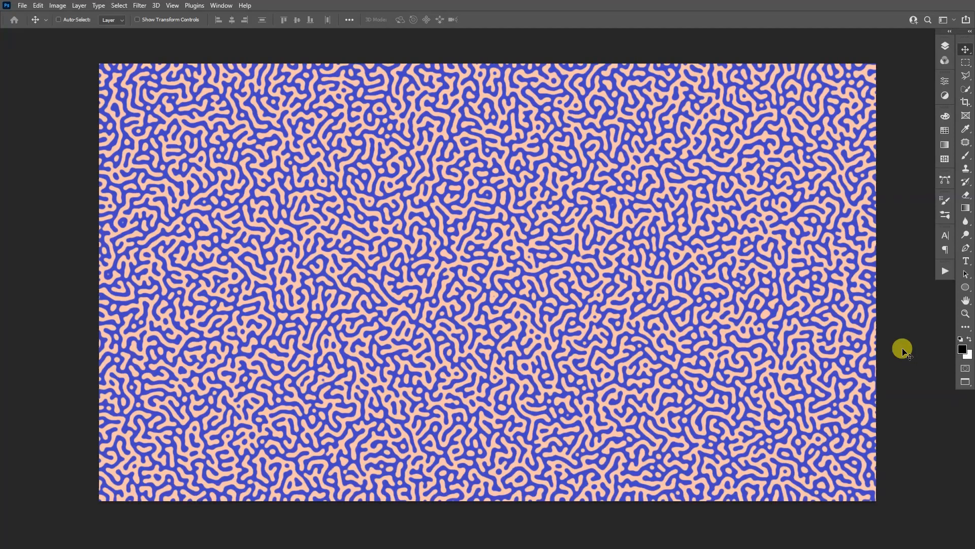
- Bring up the Filter menu to reach the render filters
{"action": "left_click", "coordinate": [139, 7]}
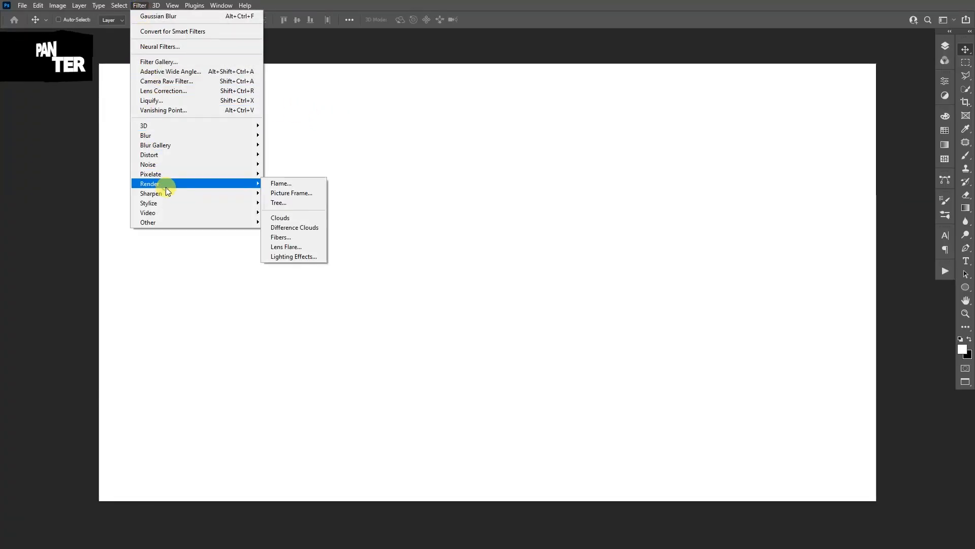
- Render grey clouds over the canvas and add about 27% uniform monochromatic noise
{"action": "left_click", "coordinate": [281, 217]}
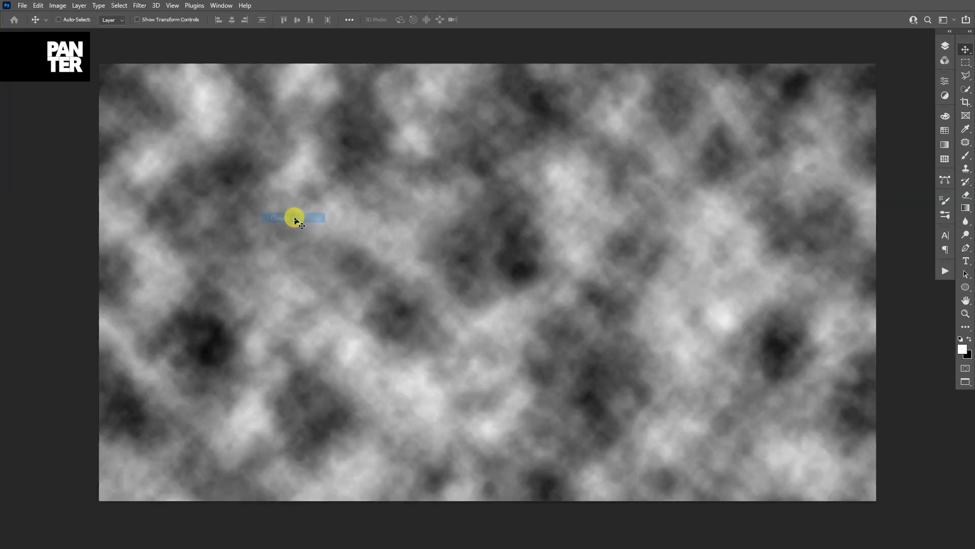
{"action": "left_click", "coordinate": [139, 6]}
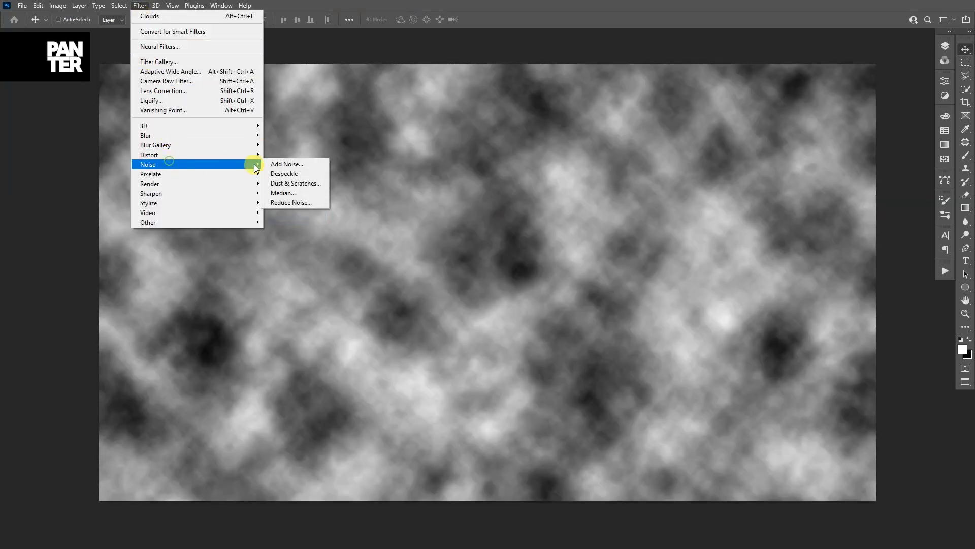
{"action": "left_click", "coordinate": [286, 164]}
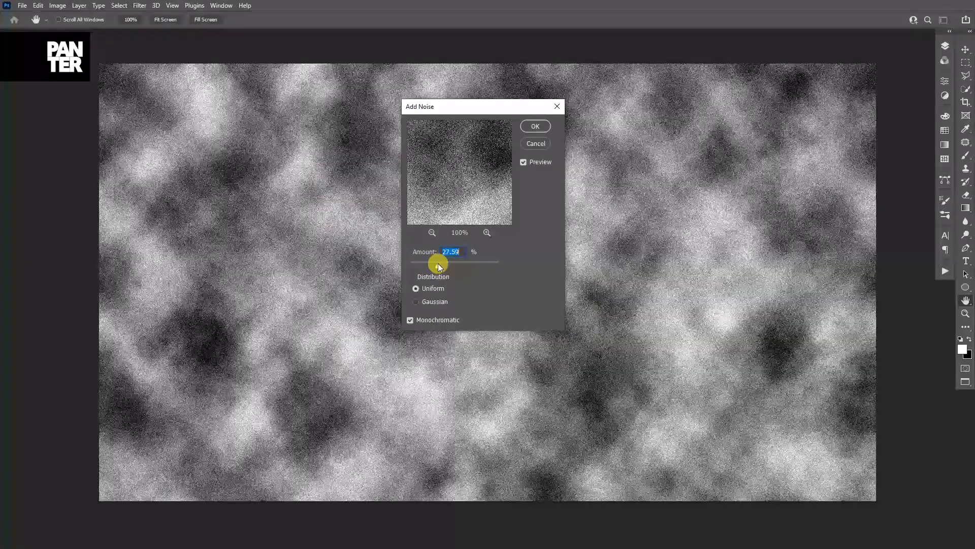
{"action": "left_click", "coordinate": [533, 126]}
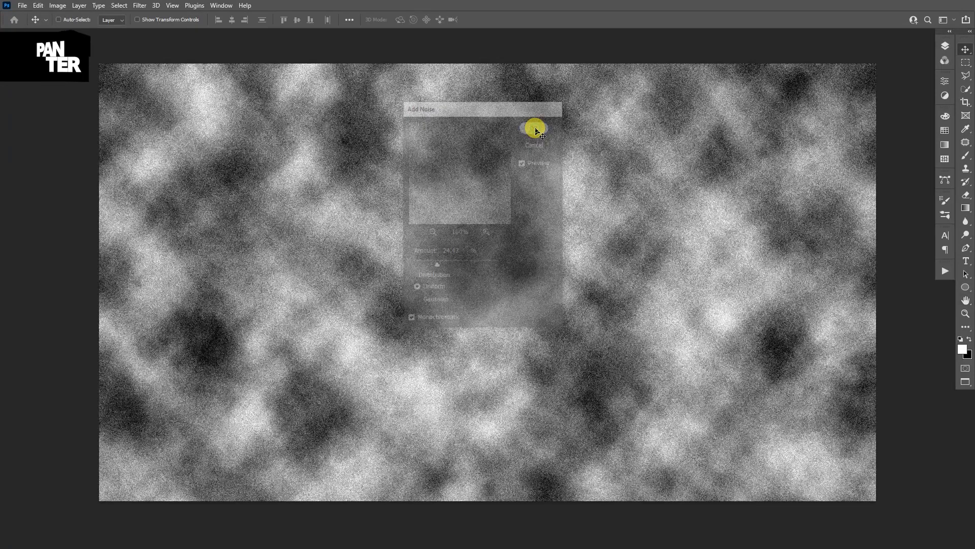
{"action": "left_click", "coordinate": [534, 129]}
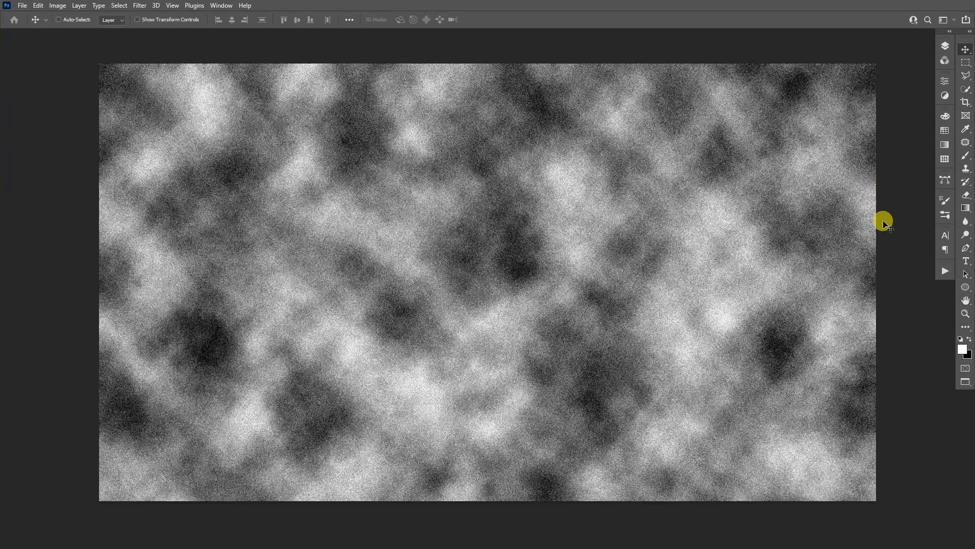
- Create action set Set 1 with Action 1 in the Actions panel and start recording
{"action": "left_click", "coordinate": [945, 270]}
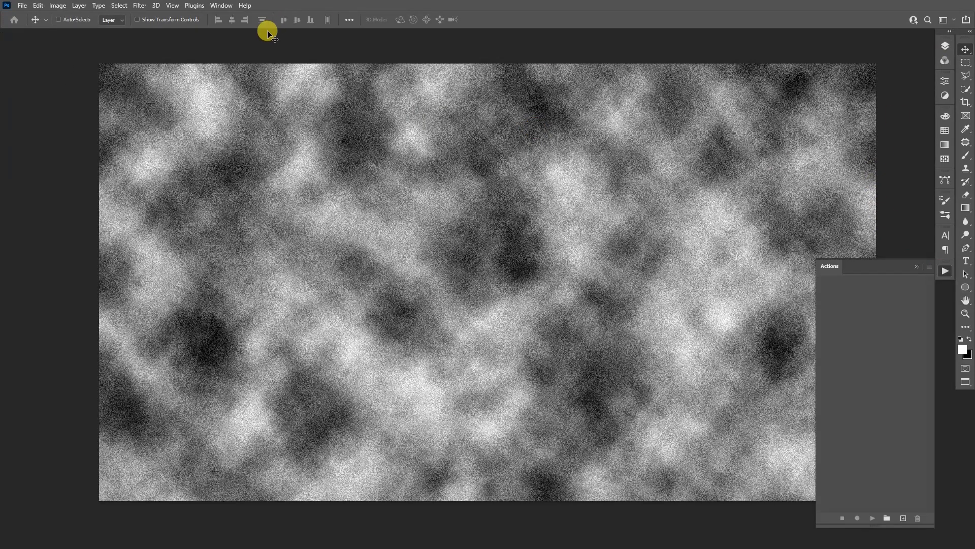
{"action": "left_click", "coordinate": [220, 6]}
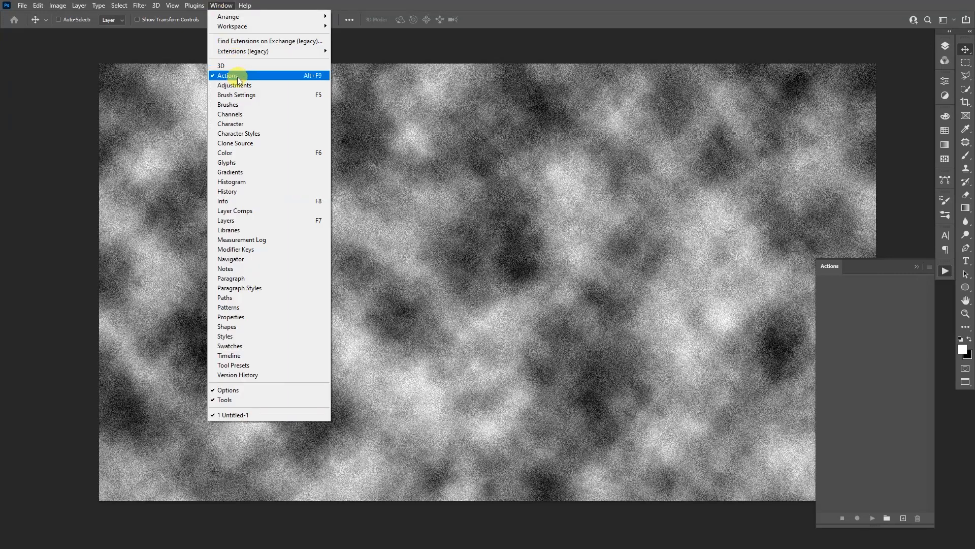
{"action": "left_click", "coordinate": [228, 75]}
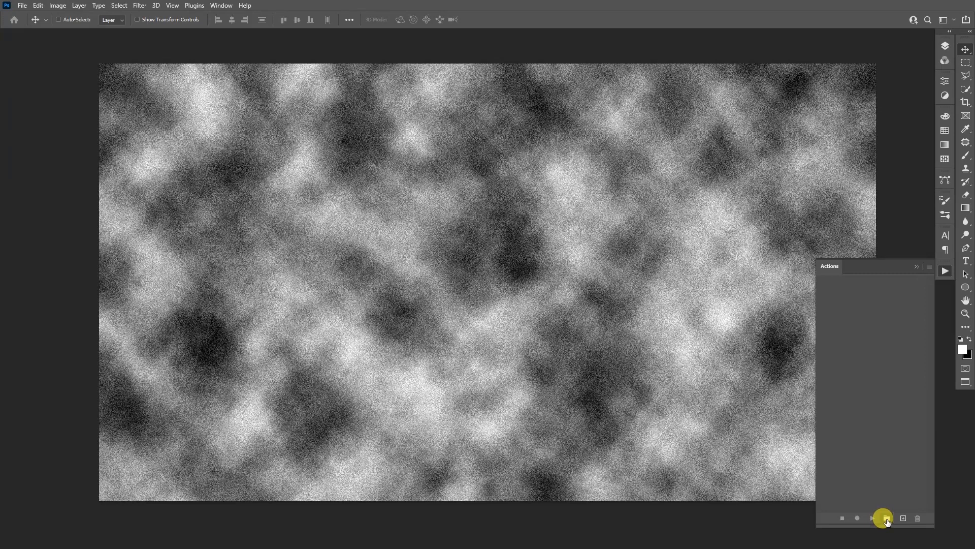
{"action": "left_click", "coordinate": [886, 517]}
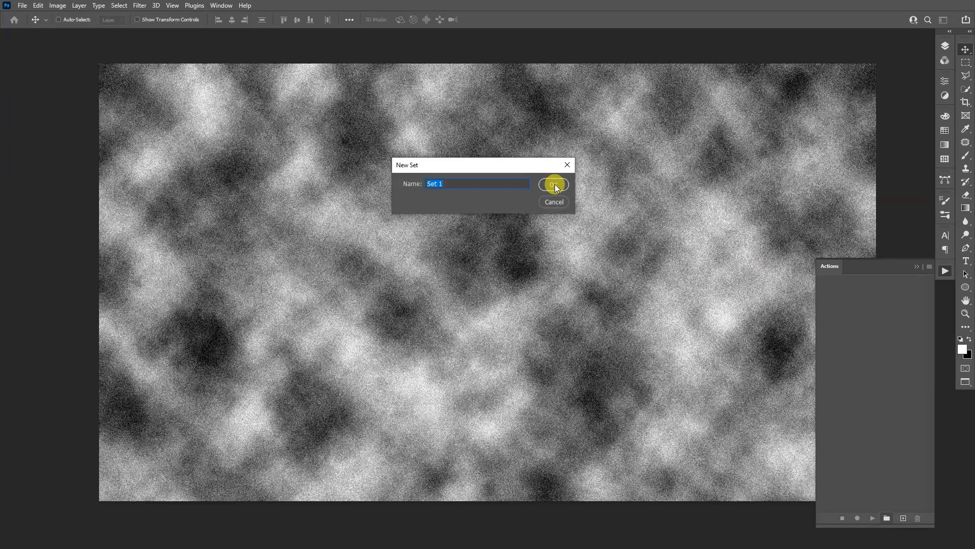
{"action": "left_click", "coordinate": [552, 185]}
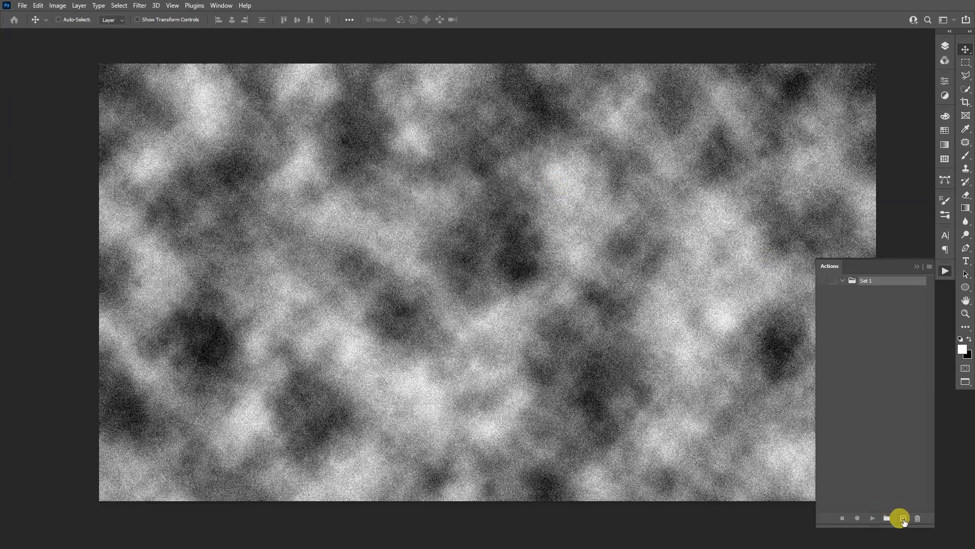
{"action": "left_click", "coordinate": [901, 519]}
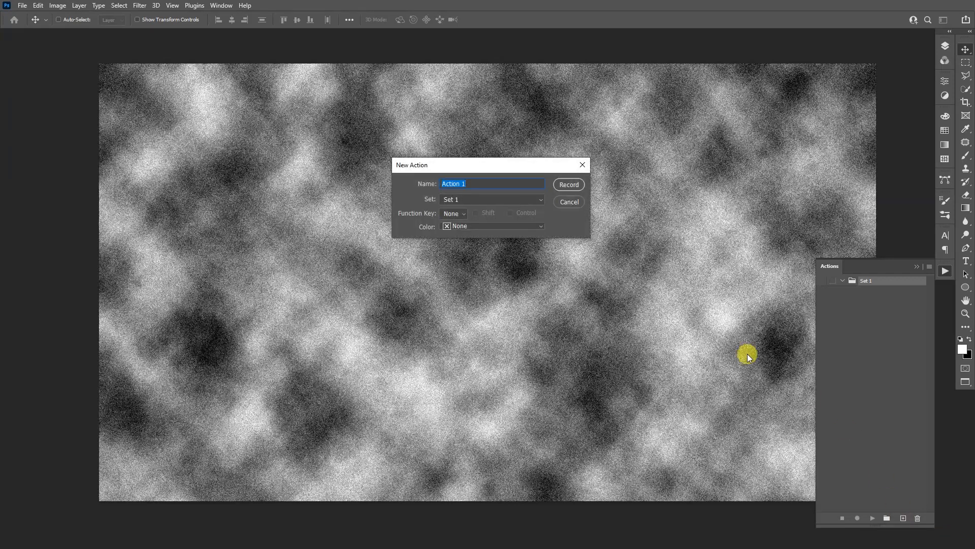
{"action": "mouse_move", "coordinate": [523, 184]}
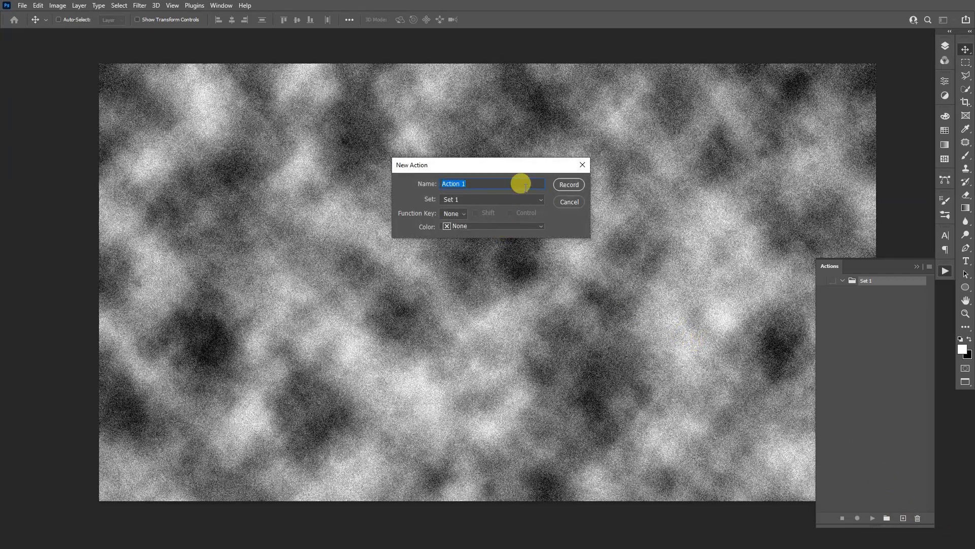
{"action": "left_click", "coordinate": [567, 184]}
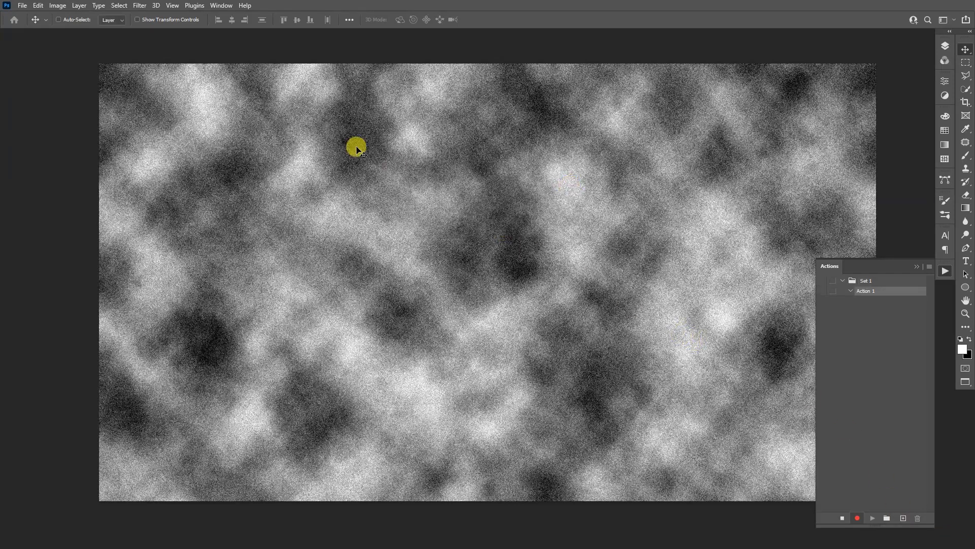
- Apply a High Pass filter at about 6.6 px radius to flatten the clouds into fine grain
{"action": "left_click", "coordinate": [139, 6]}
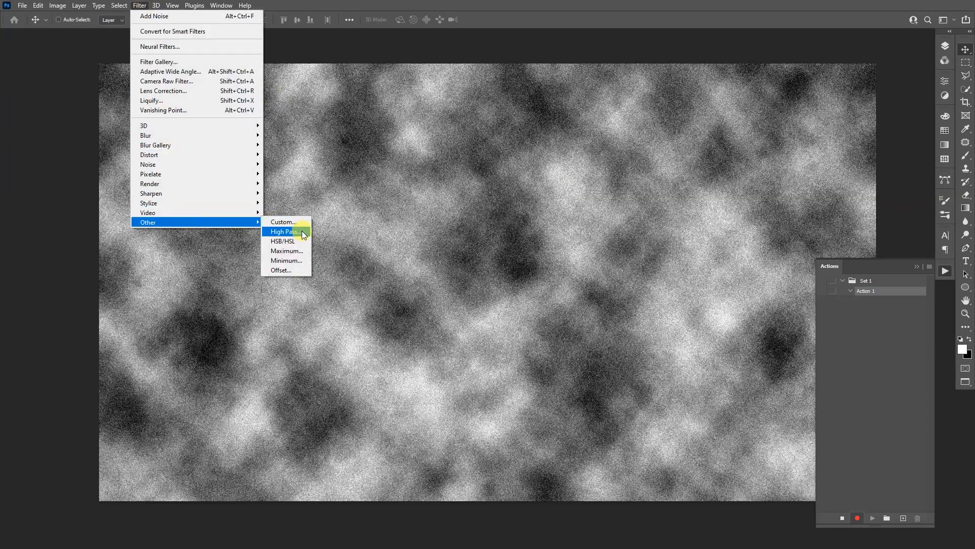
{"action": "left_click", "coordinate": [283, 232]}
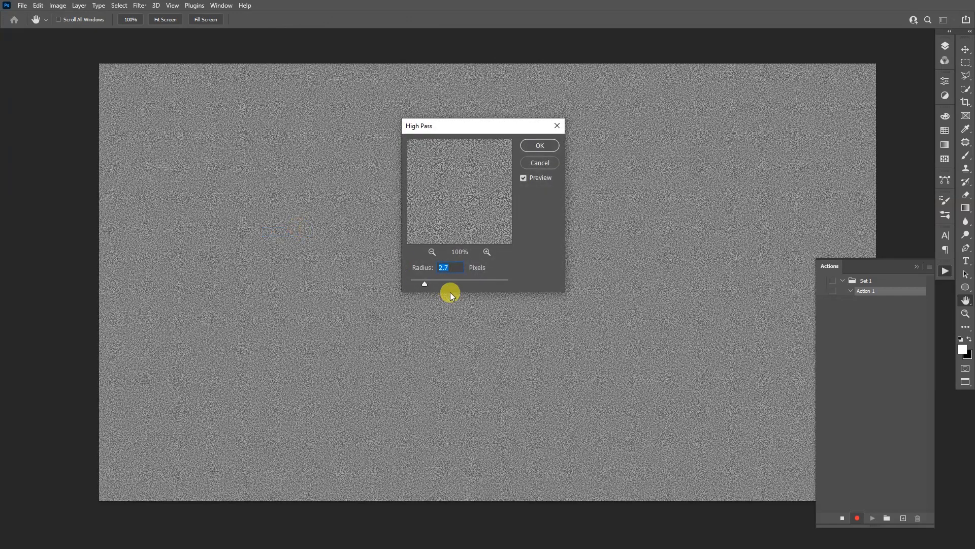
{"action": "left_click_drag", "start_coordinate": [424, 283], "coordinate": [442, 283]}
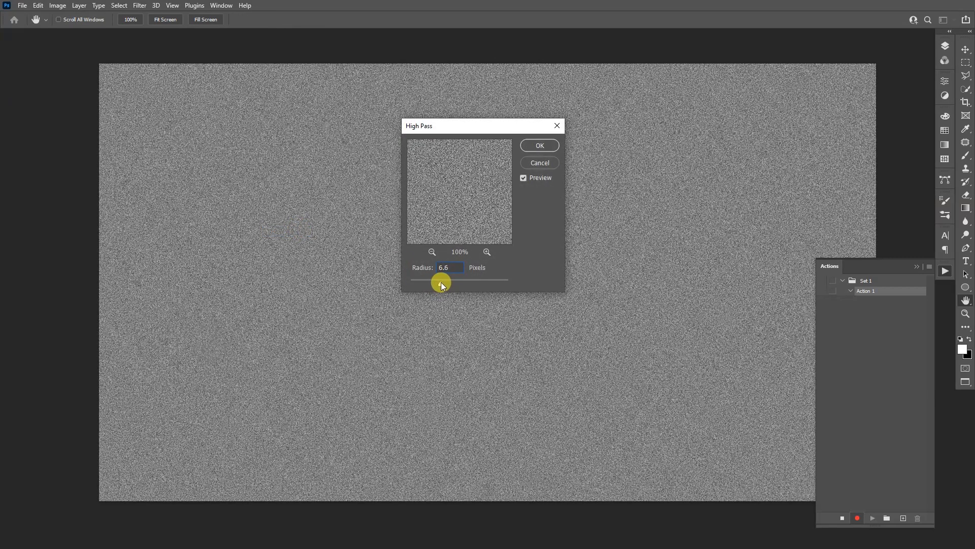
{"action": "left_click", "coordinate": [539, 146]}
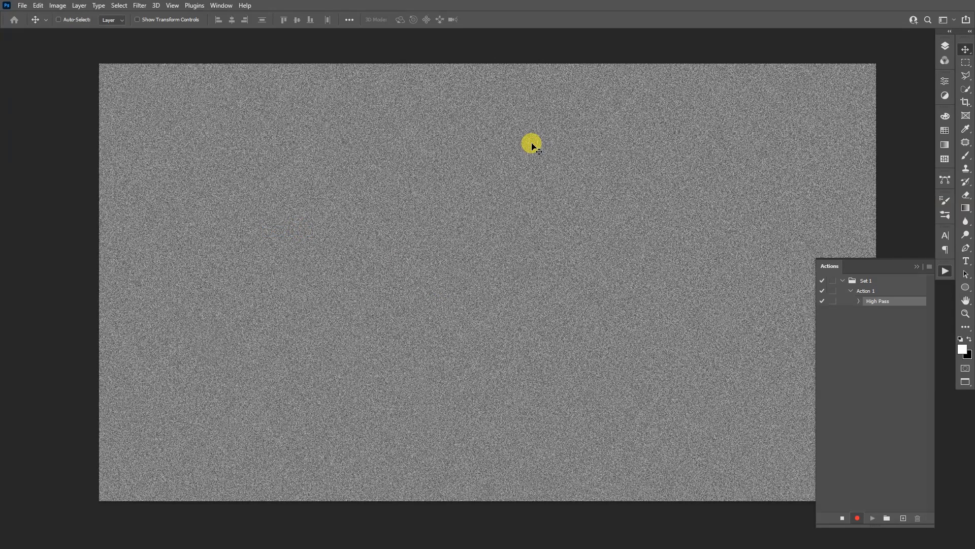
- Threshold the grain at level 128, then soften it with a 3.7 px Gaussian blur
{"action": "left_click", "coordinate": [57, 5]}
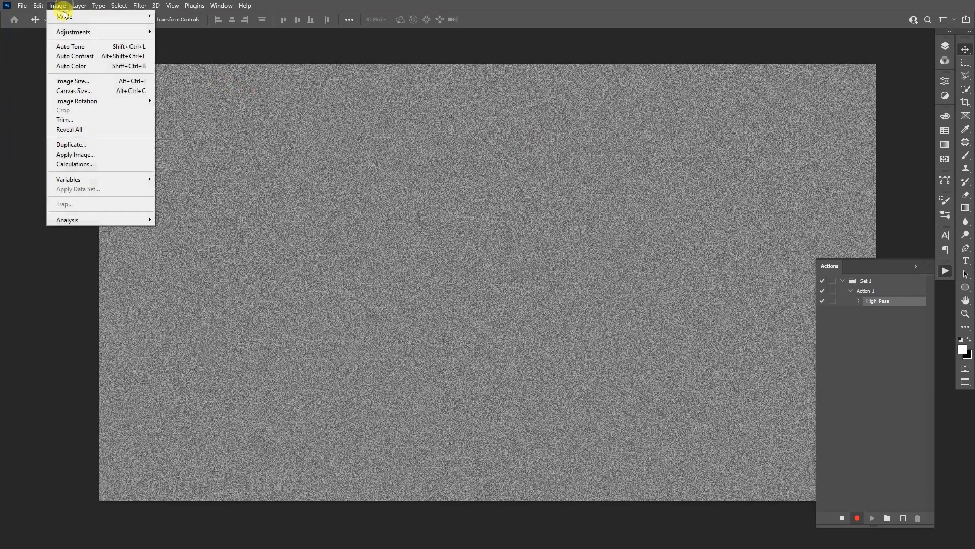
{"action": "mouse_move", "coordinate": [73, 31]}
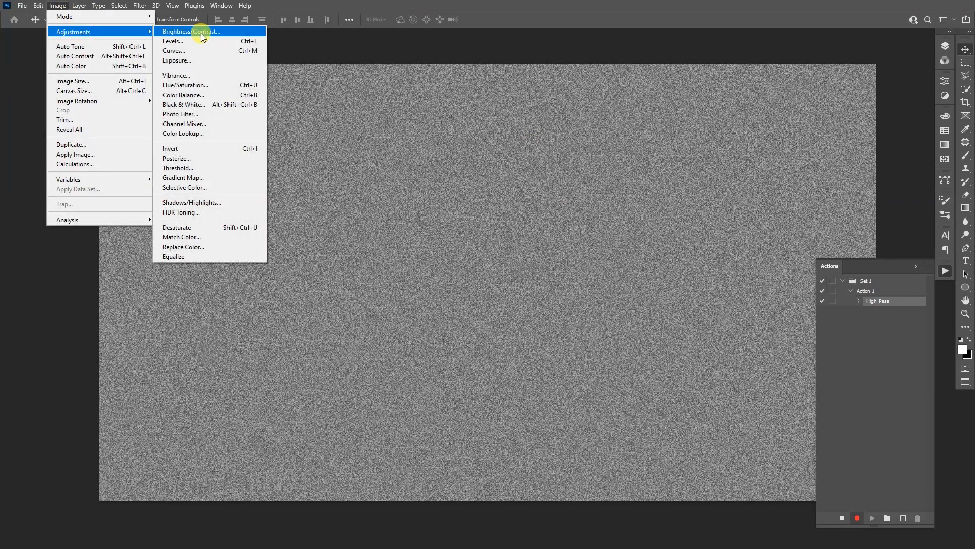
{"action": "mouse_move", "coordinate": [199, 167]}
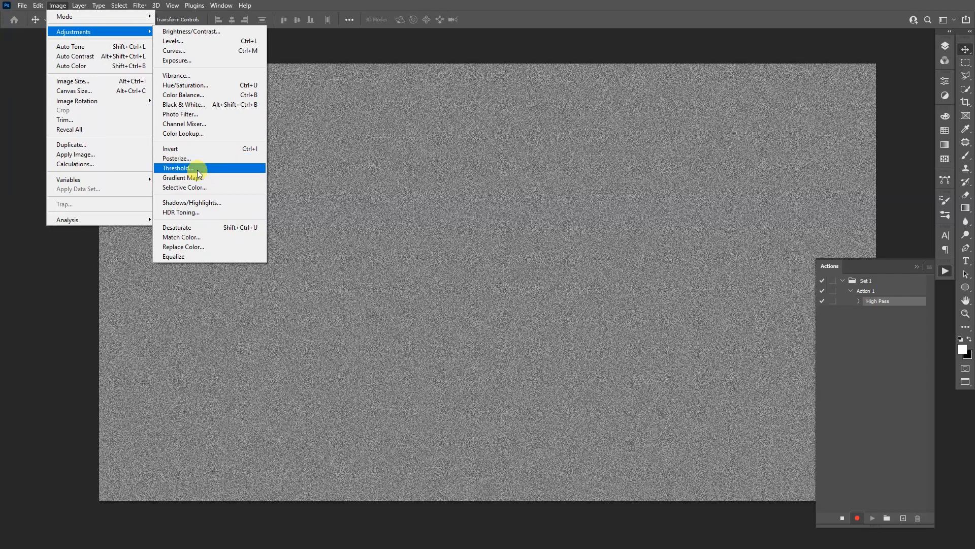
{"action": "left_click", "coordinate": [176, 168]}
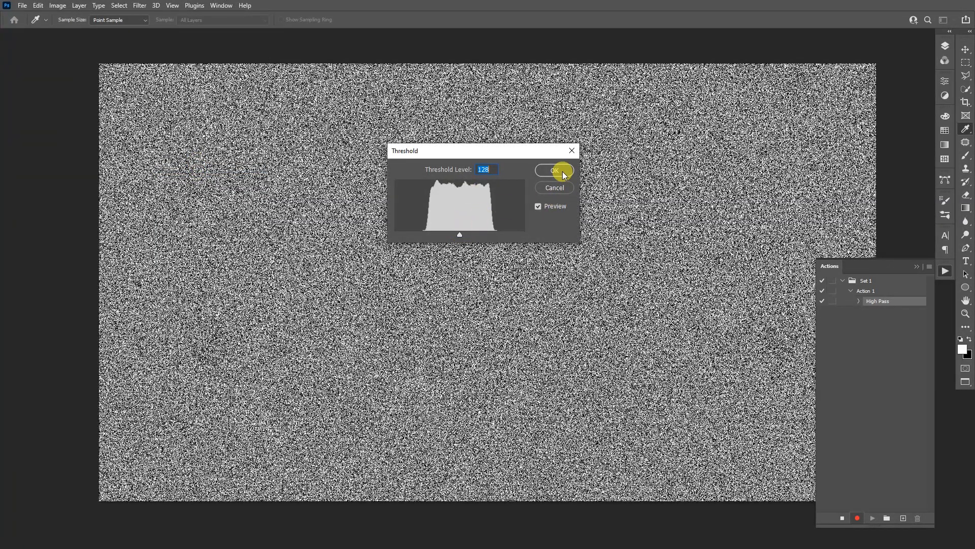
{"action": "left_click", "coordinate": [553, 171]}
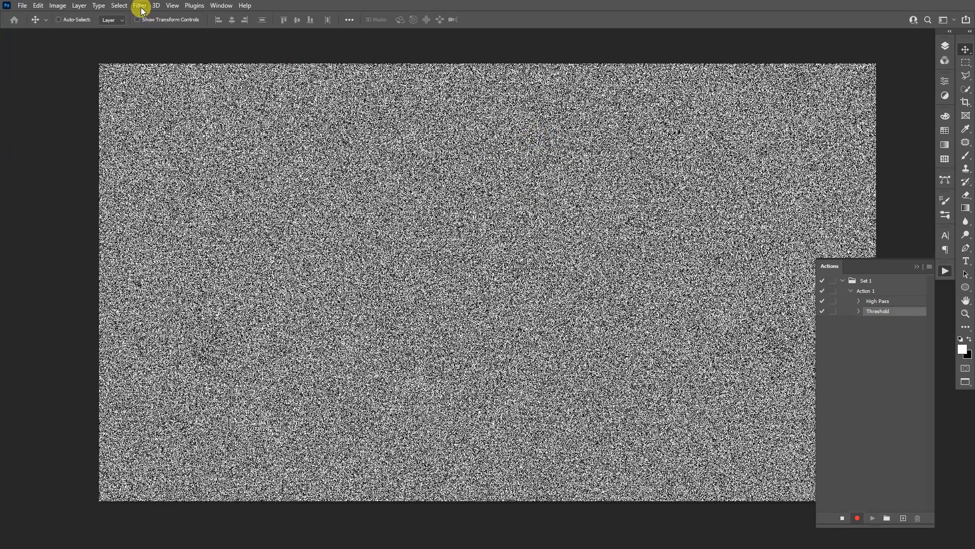
{"action": "left_click", "coordinate": [139, 6]}
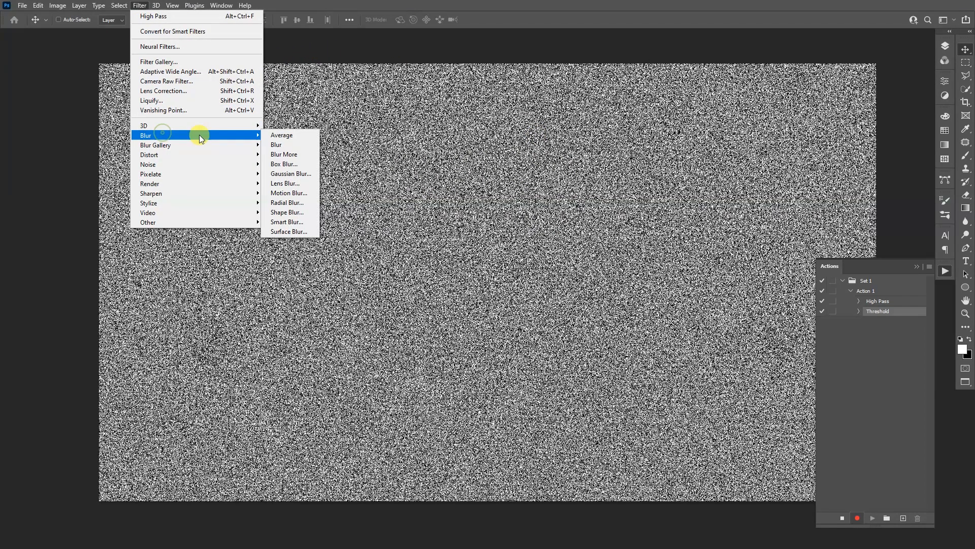
{"action": "left_click", "coordinate": [289, 173]}
{"action": "type", "text": "3.7"}
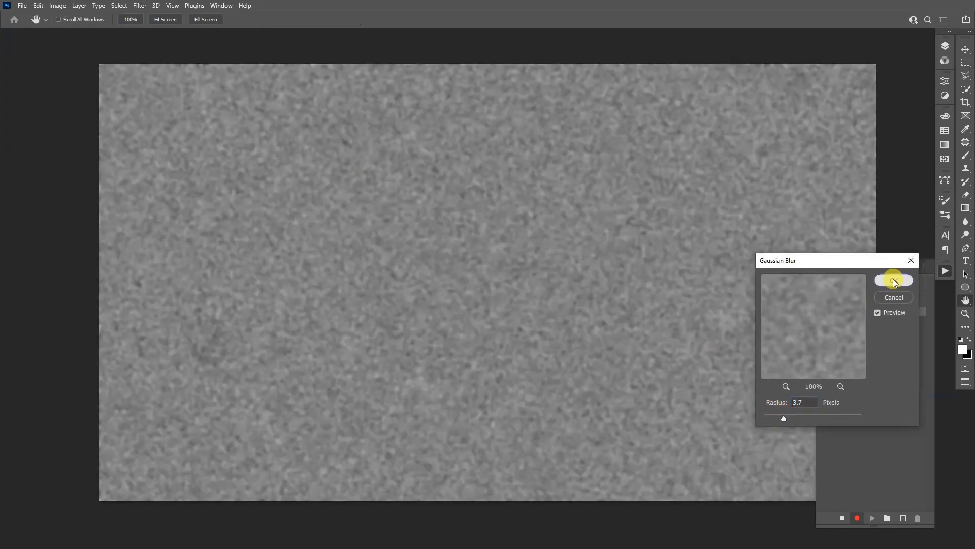
{"action": "left_click", "coordinate": [894, 279]}
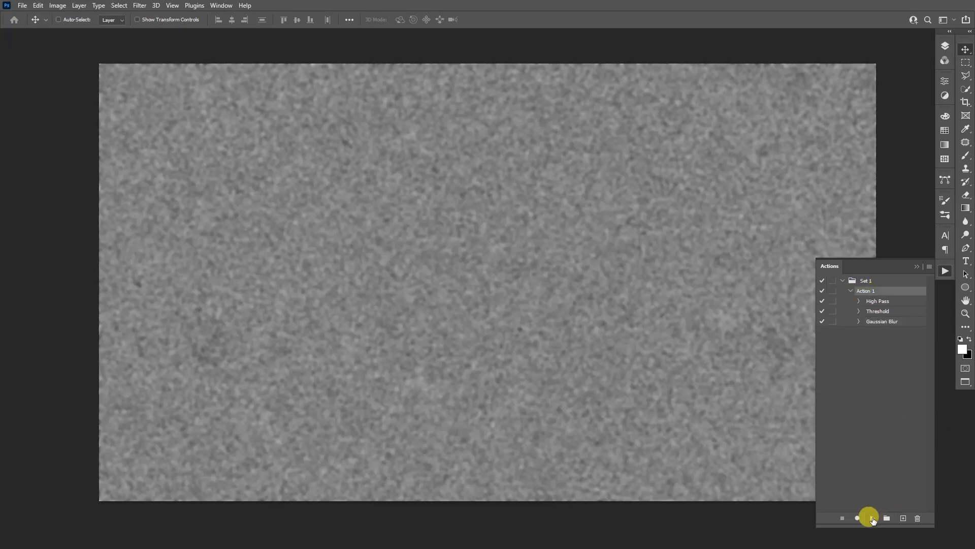
- Play Action 1 three times to grow the noise into a squiggle pattern
{"action": "left_click", "coordinate": [871, 519]}
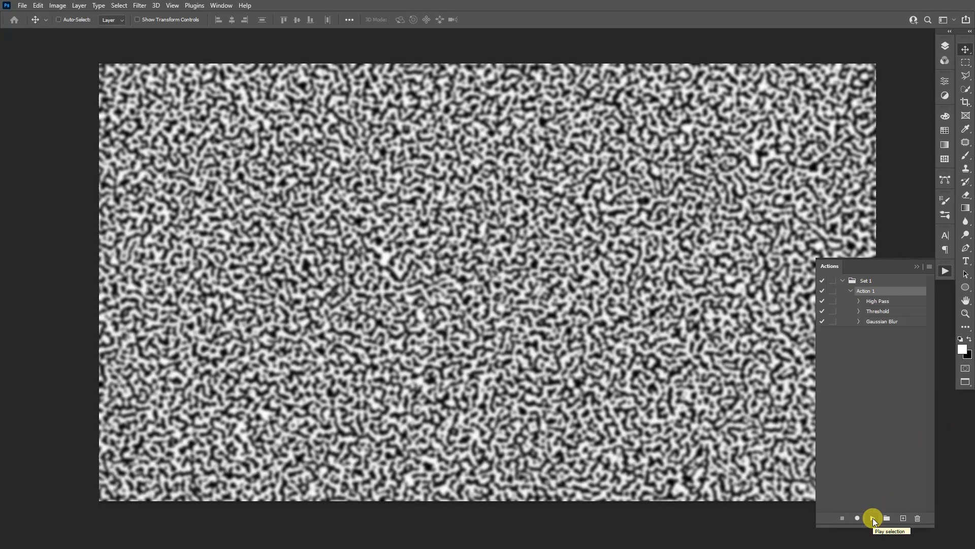
{"action": "left_click", "coordinate": [872, 518]}
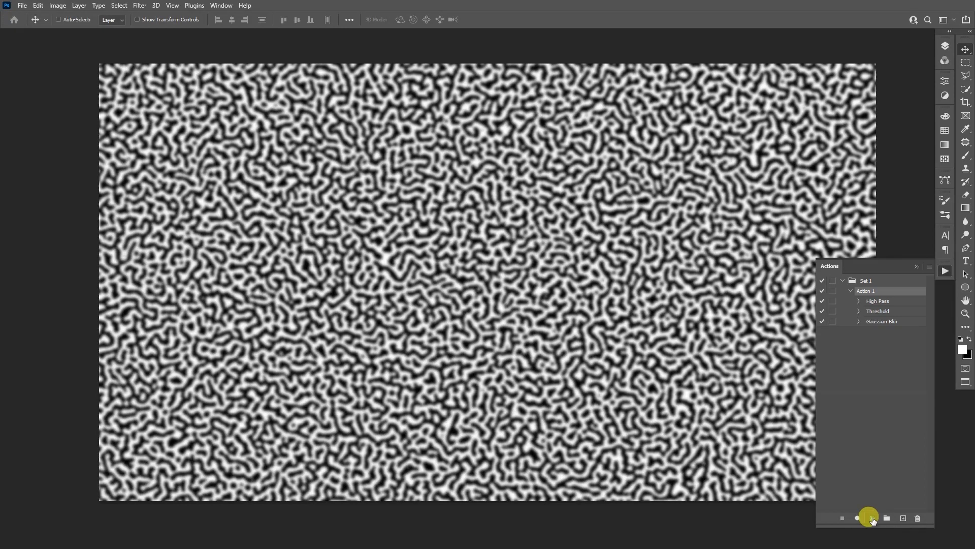
{"action": "left_click", "coordinate": [871, 517]}
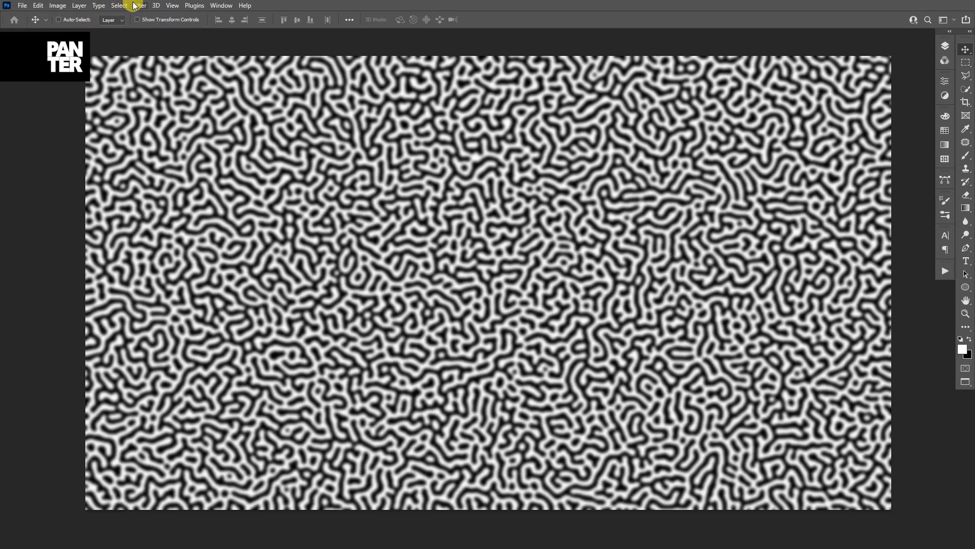
- Apply Unsharp Mask at amount 500, radius 1000, threshold 0 for crisp black-on-white lines
{"action": "left_click", "coordinate": [139, 6]}
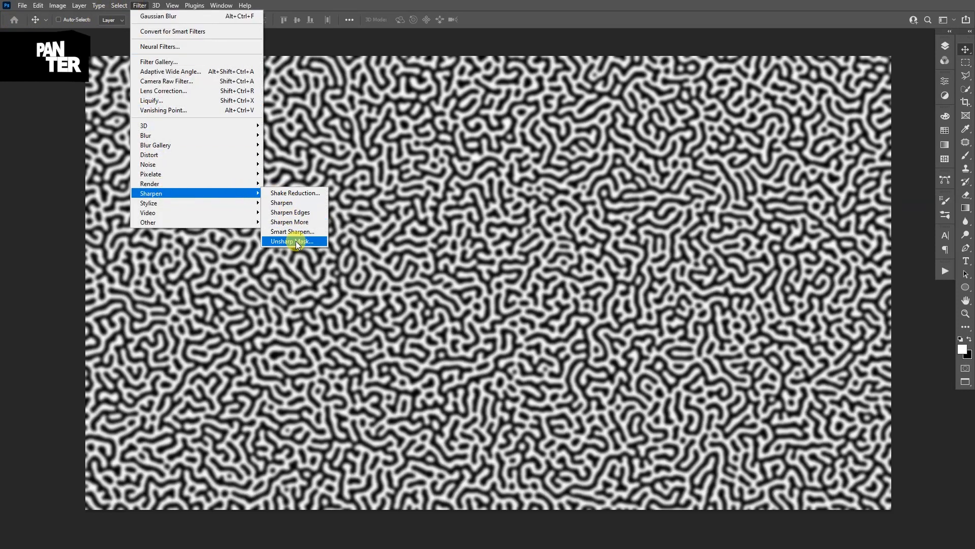
{"action": "left_click", "coordinate": [293, 242]}
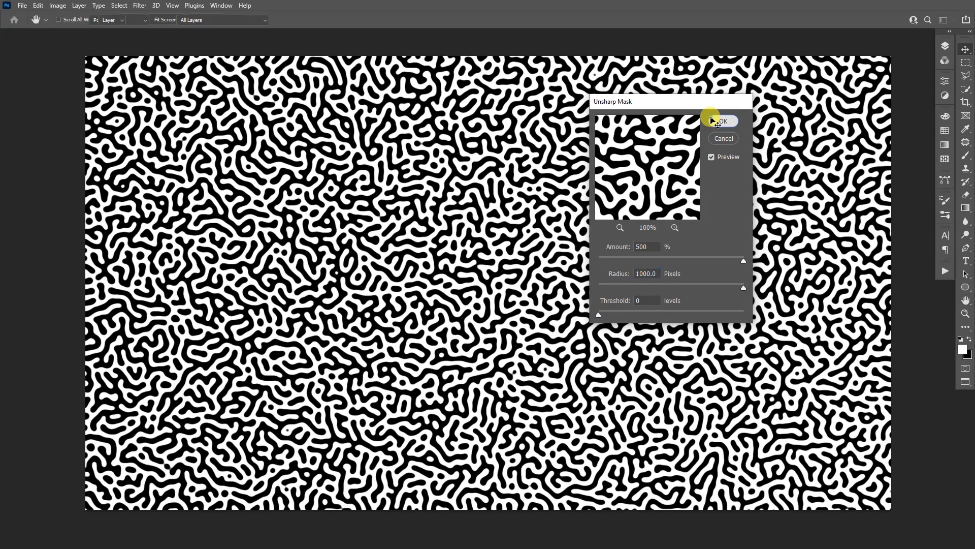
{"action": "left_click", "coordinate": [722, 121]}
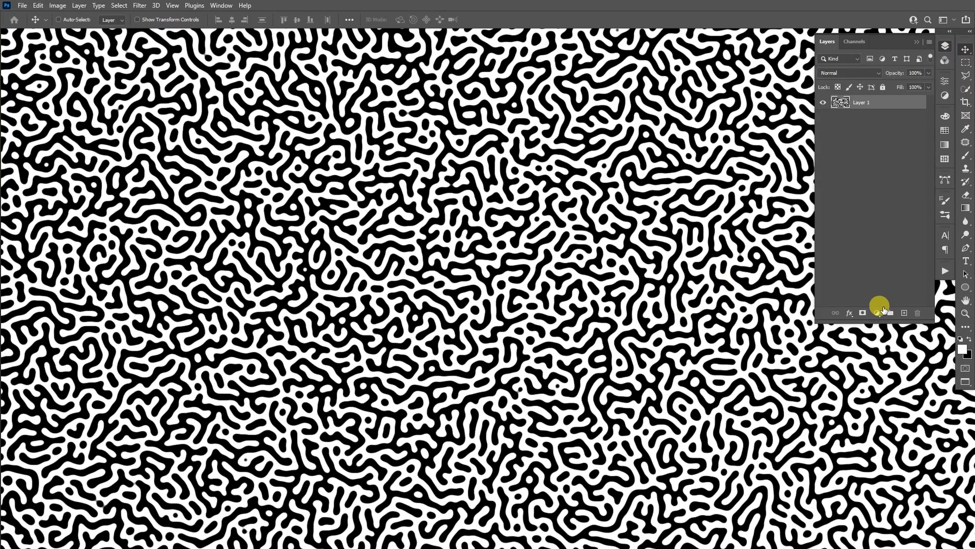
- Add a Gradient Map adjustment layer using the Blues > Blue_27 preset
{"action": "left_click", "coordinate": [877, 312]}
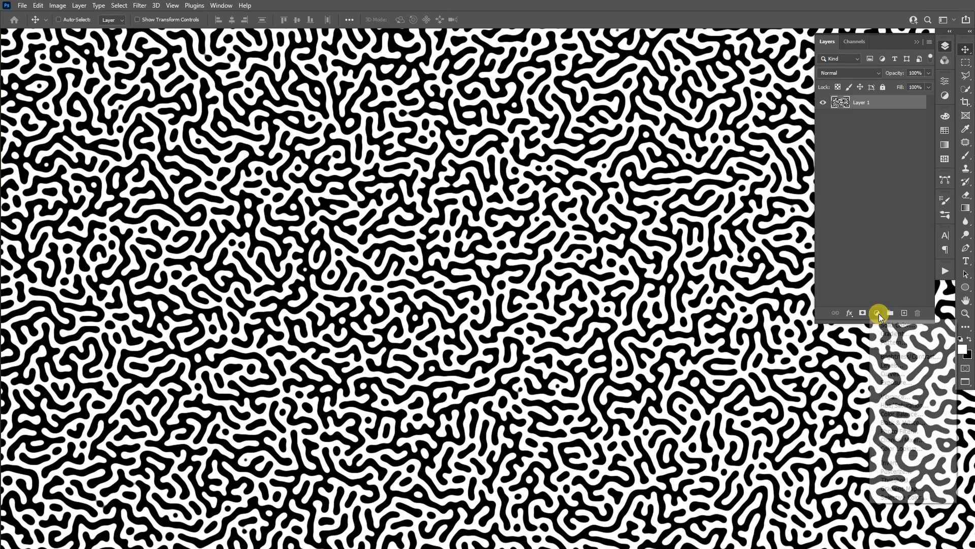
{"action": "left_click", "coordinate": [877, 313]}
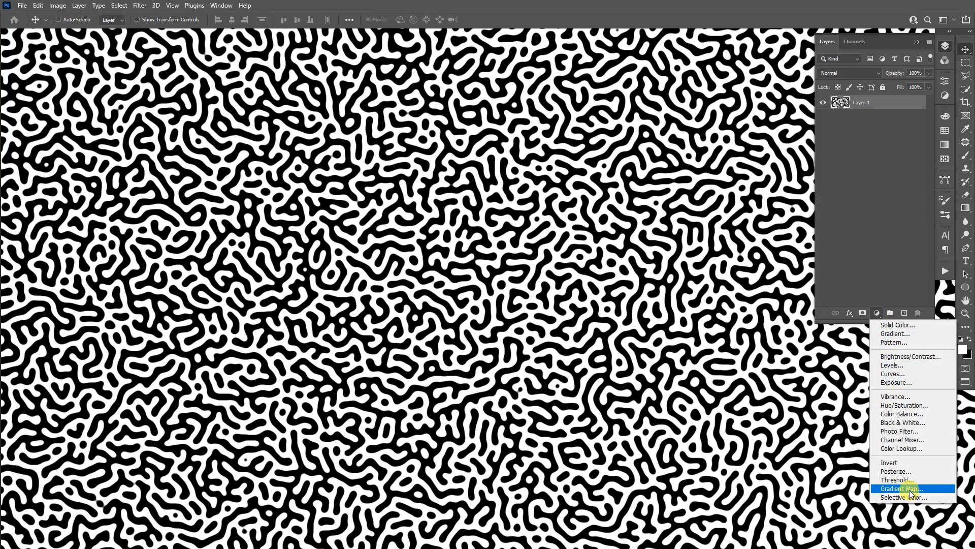
{"action": "left_click", "coordinate": [902, 489]}
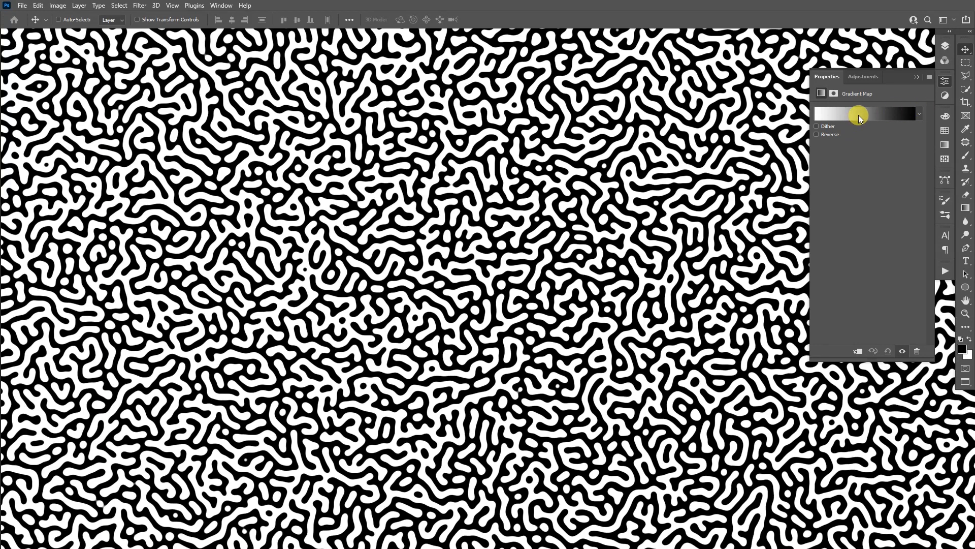
{"action": "left_click", "coordinate": [865, 113]}
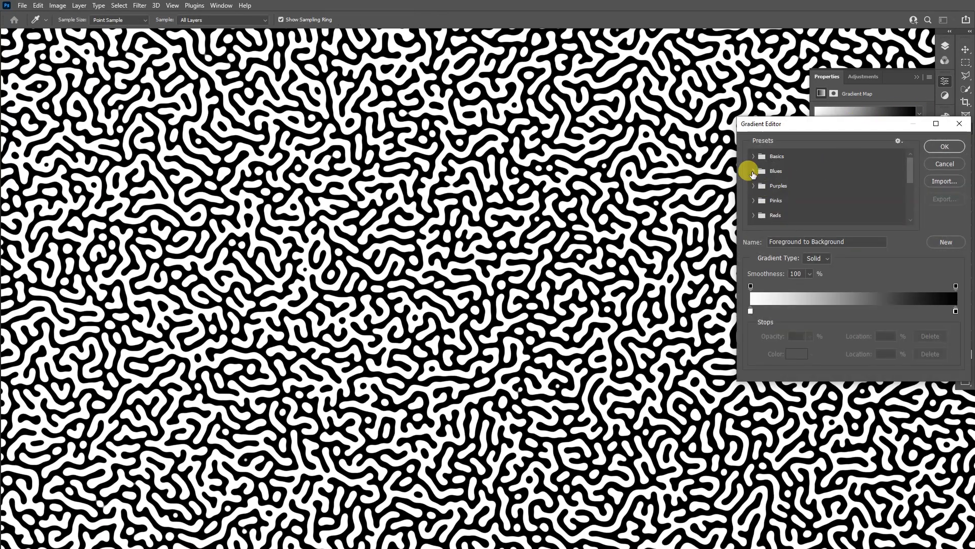
{"action": "left_click", "coordinate": [754, 170]}
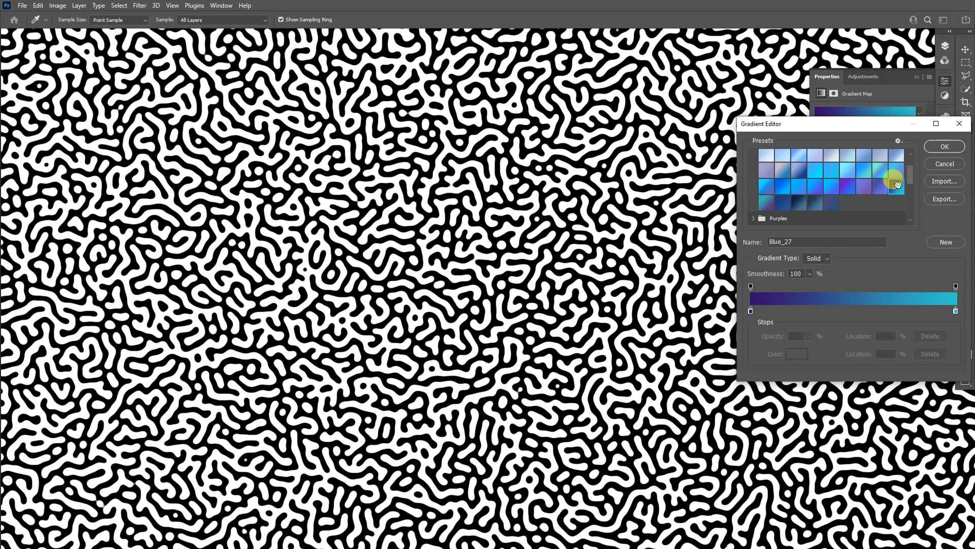
{"action": "left_click", "coordinate": [944, 146]}
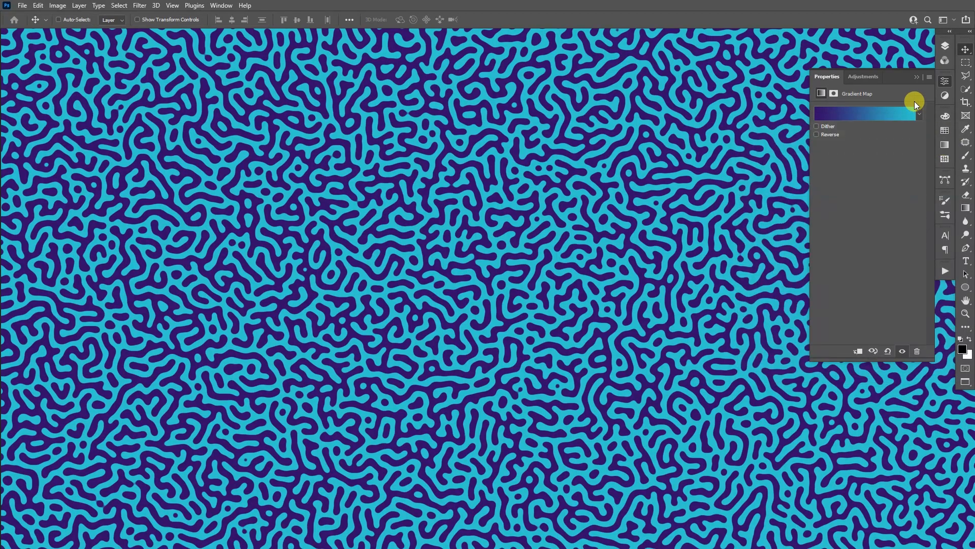